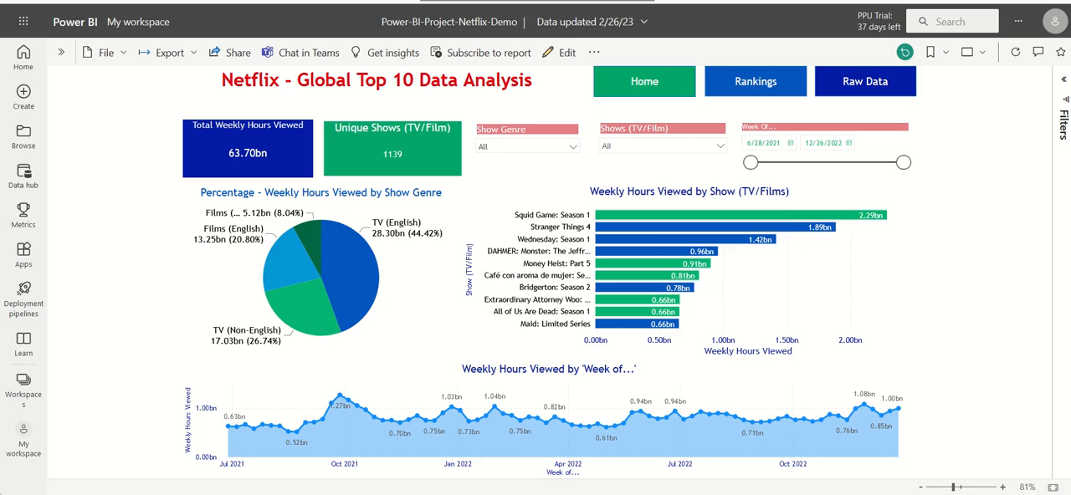
mouse_move(125, 132)
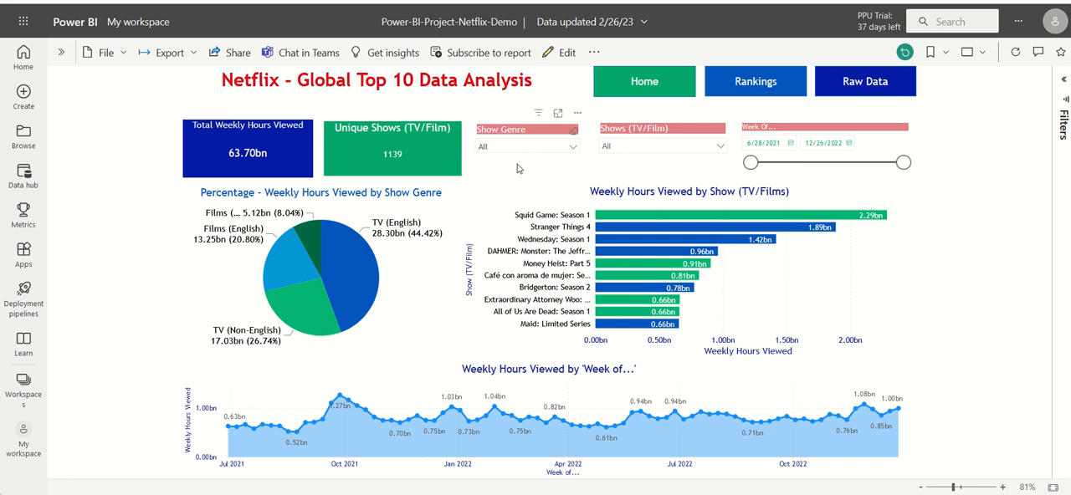
mouse_move(386, 378)
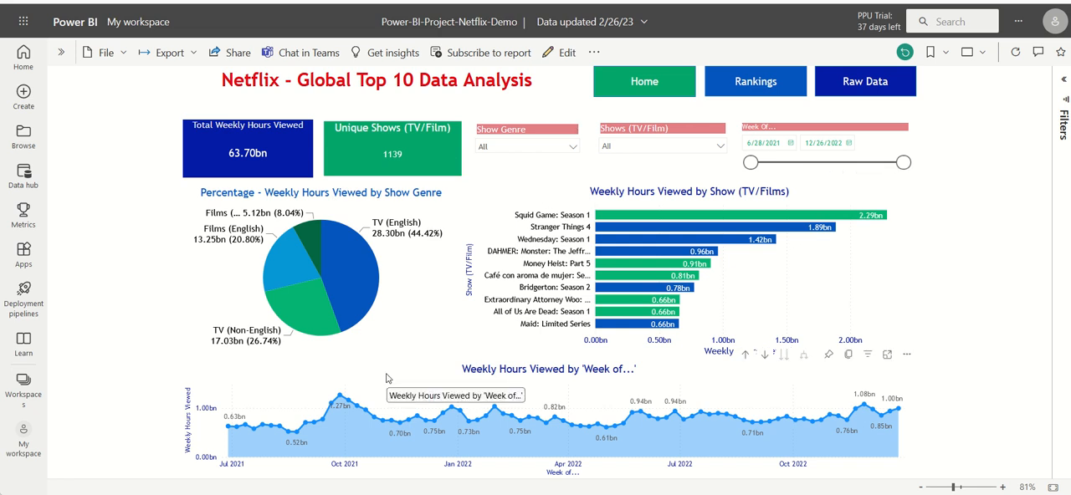
left_click(754, 81)
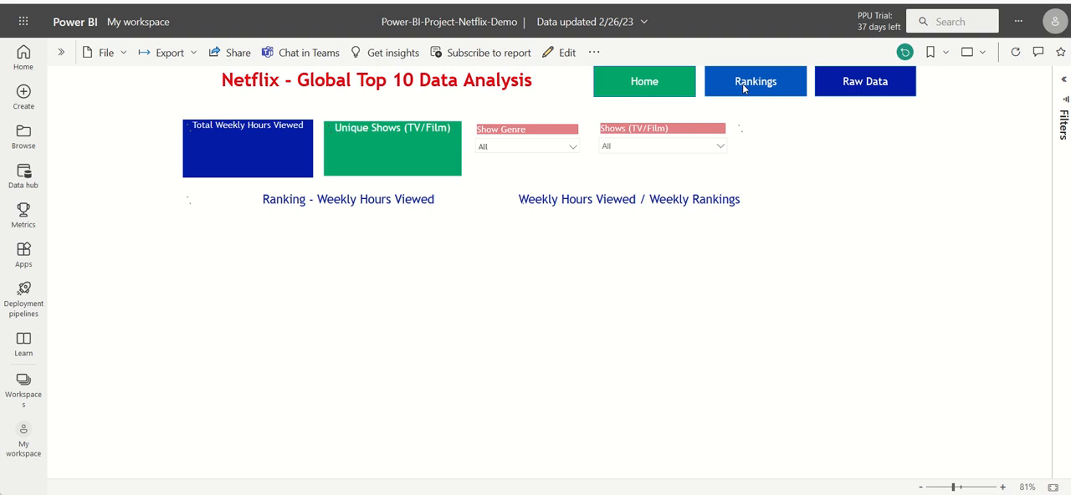
left_click(754, 81)
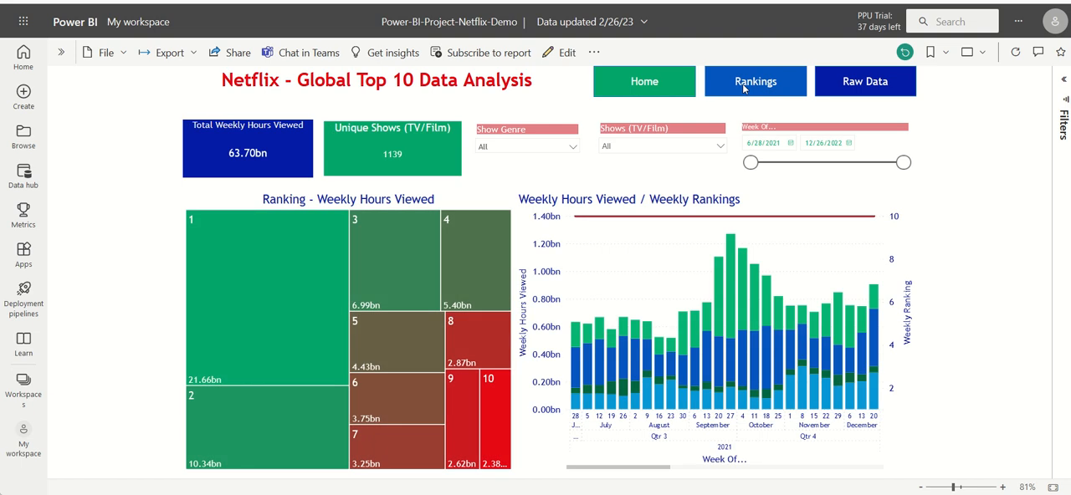
mouse_move(451, 243)
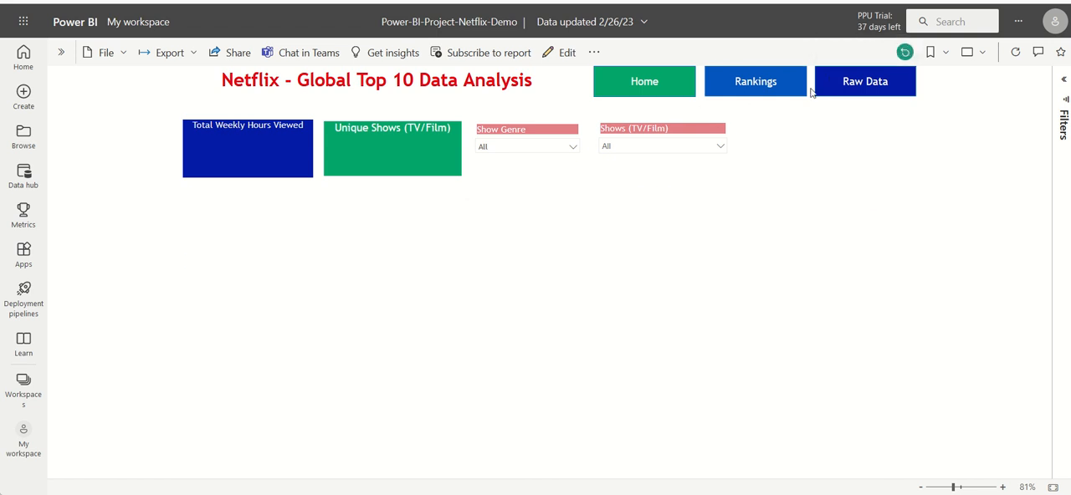
left_click(865, 81)
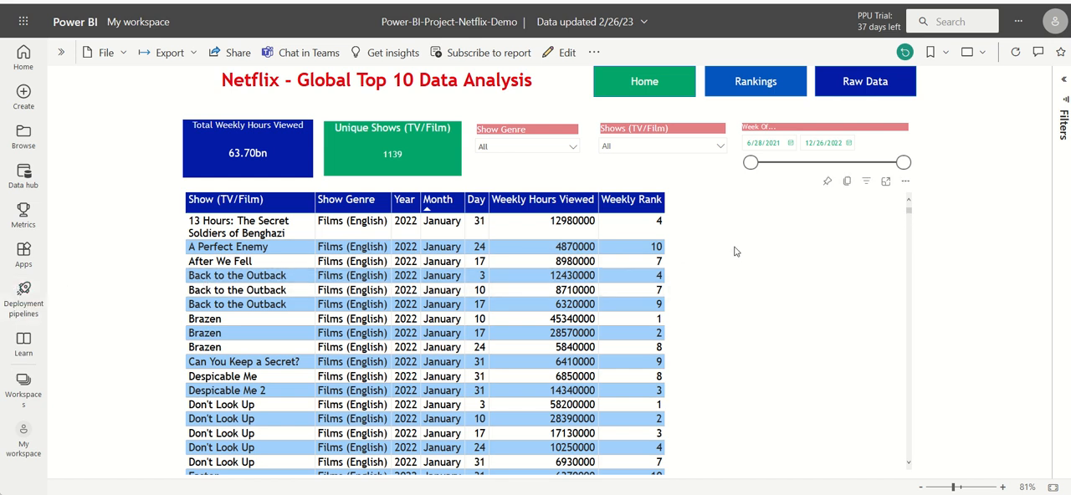
left_click(643, 81)
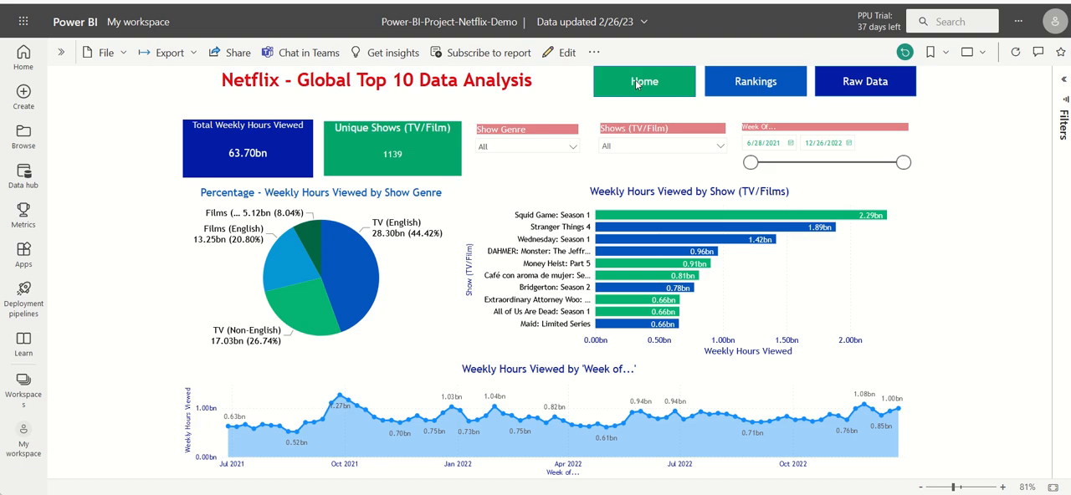